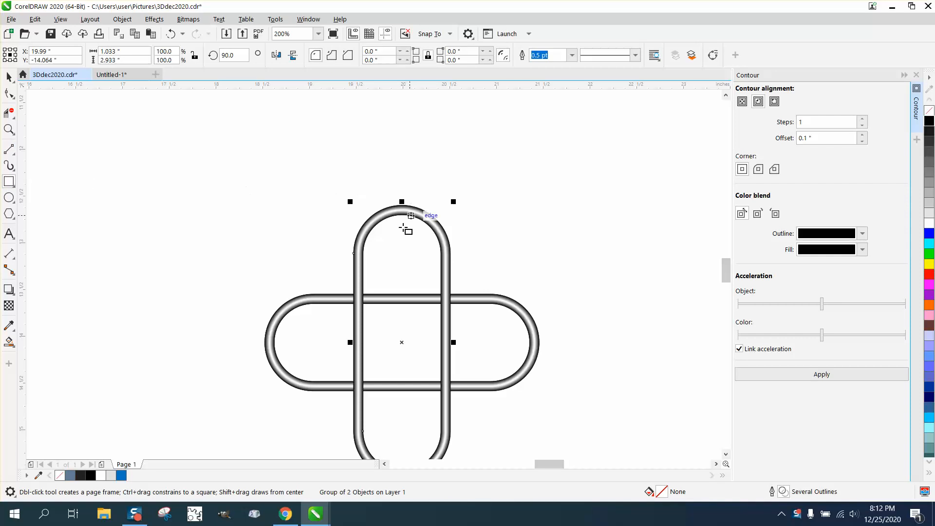
# Draw a rectangle above the rings and set its corner radius to 2.0 inches.
pyautogui.moveTo(241, 113); pyautogui.dragTo(453, 200)
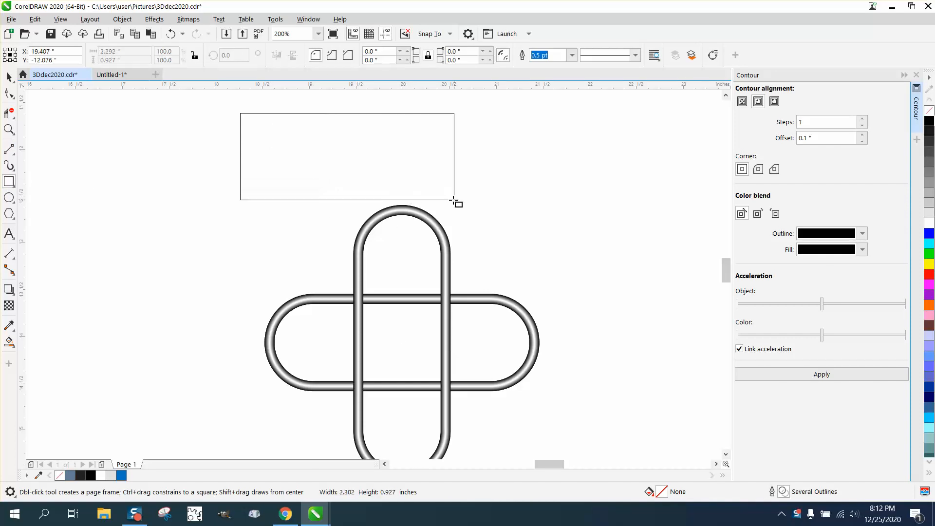
pyautogui.click(453, 204)
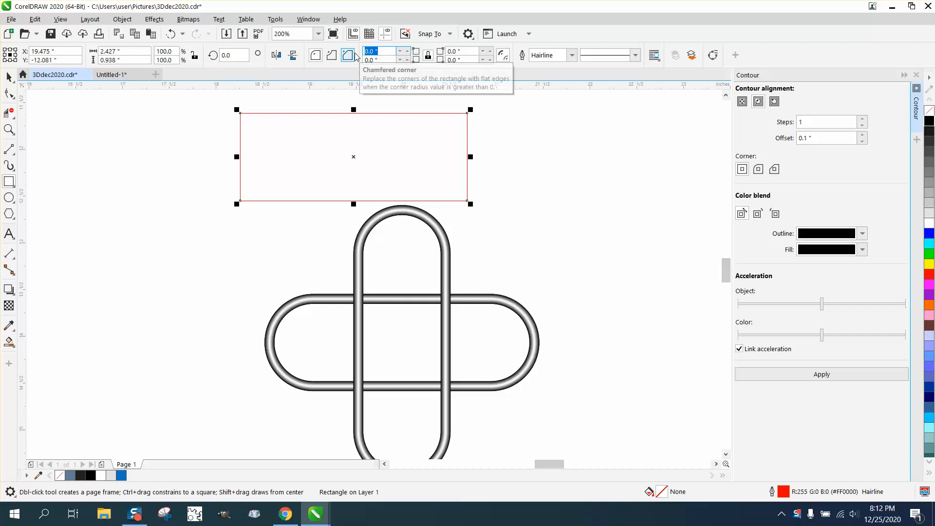
pyautogui.write('2.0')
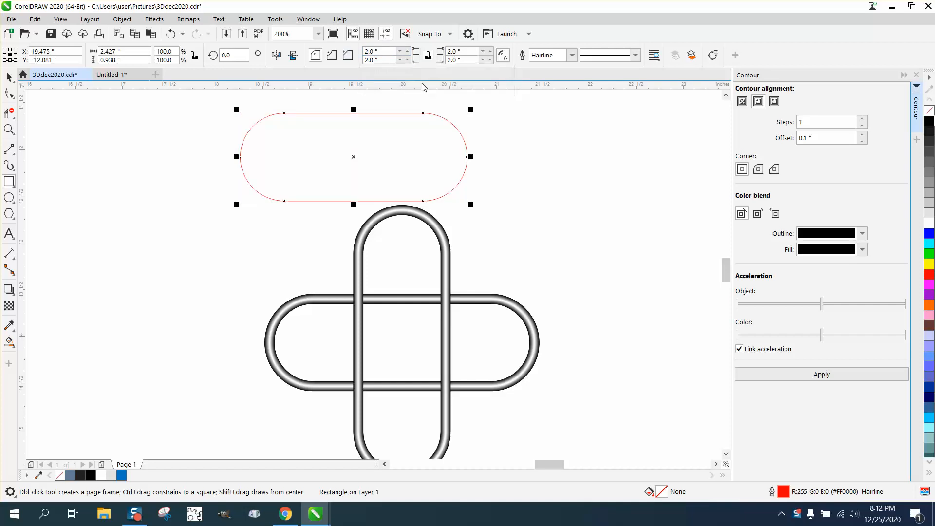
# Try a 0.25-inch inner contour on the pill, undo it, and apply it at 0.15 inch.
pyautogui.click(758, 101)
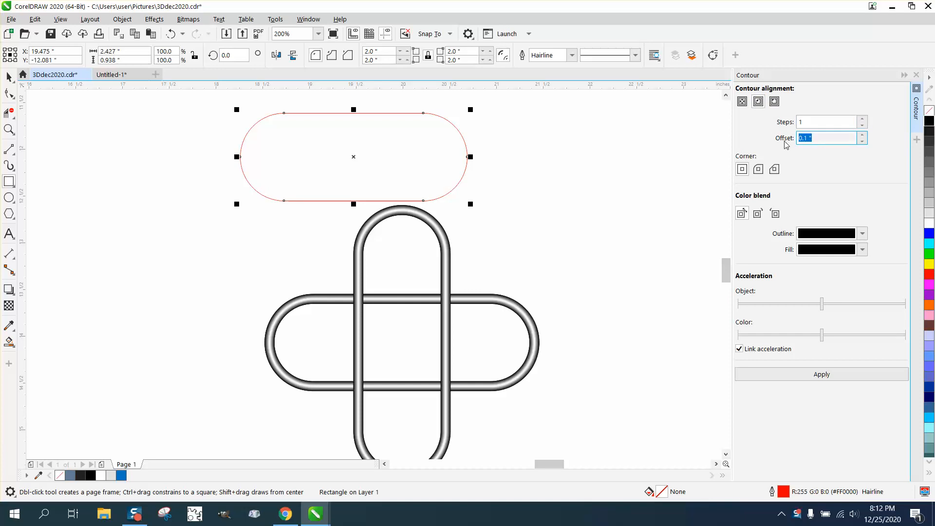
pyautogui.write('.25')
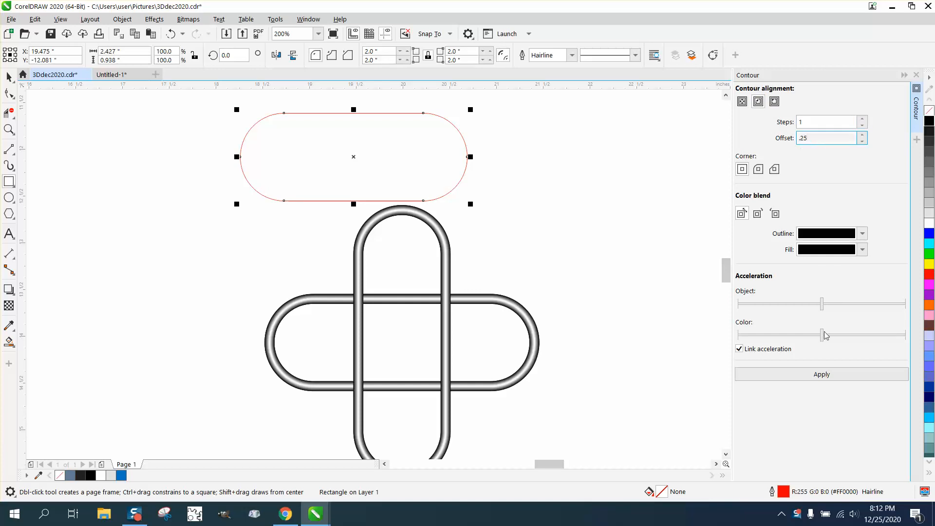
pyautogui.click(822, 374)
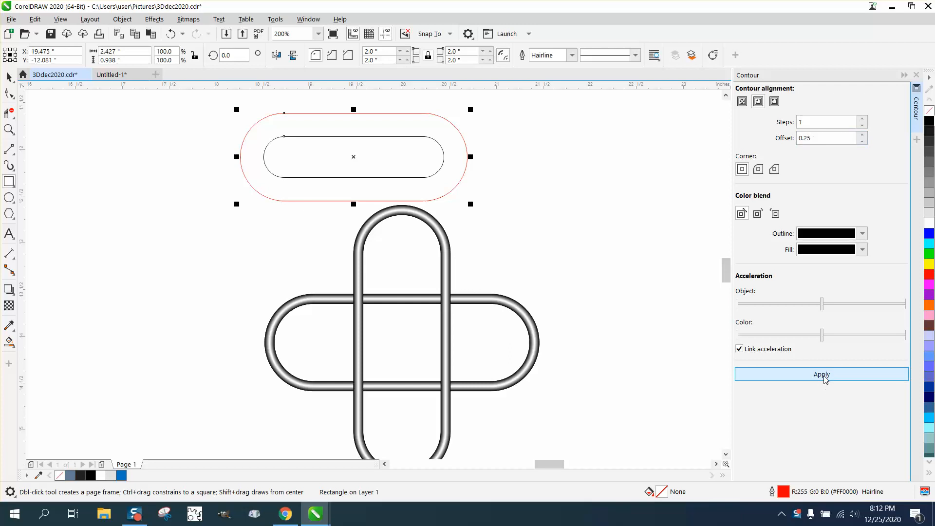
pyautogui.click(821, 374)
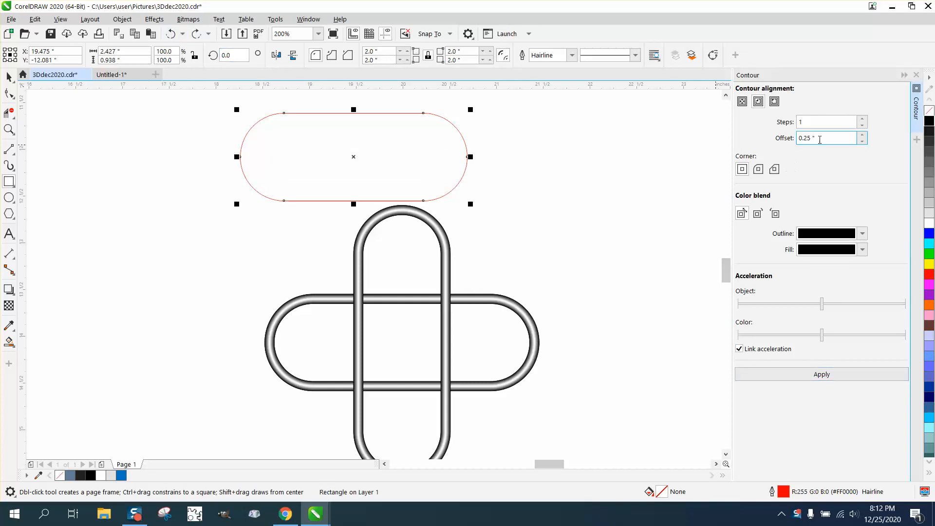
pyautogui.write('.1')
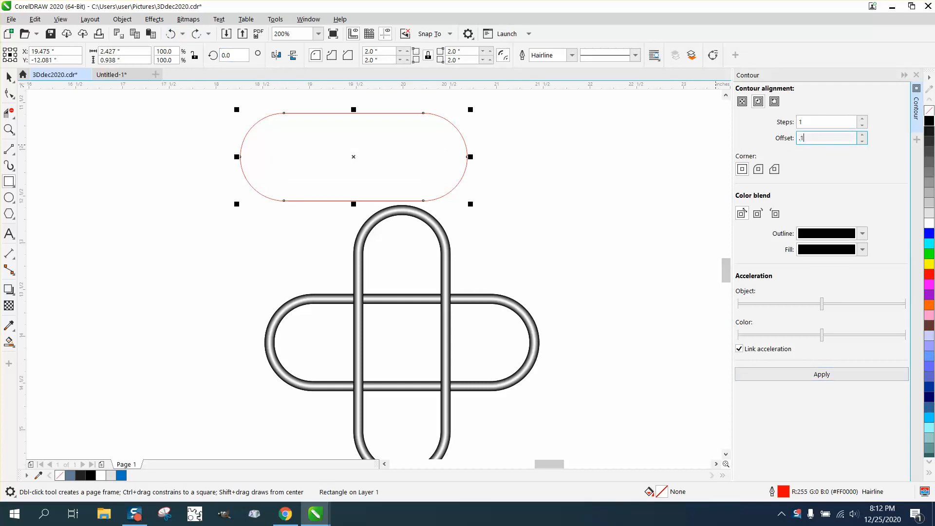
pyautogui.click(821, 374)
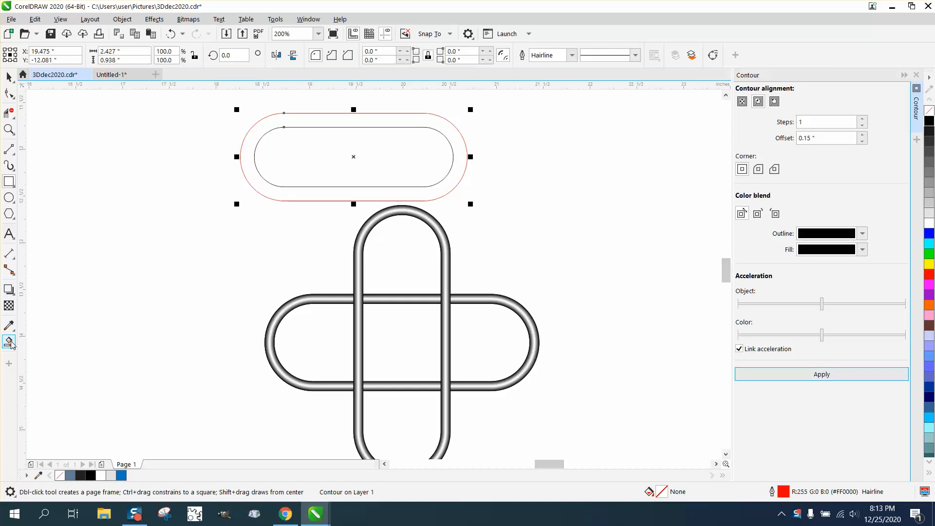
pyautogui.click(8, 342)
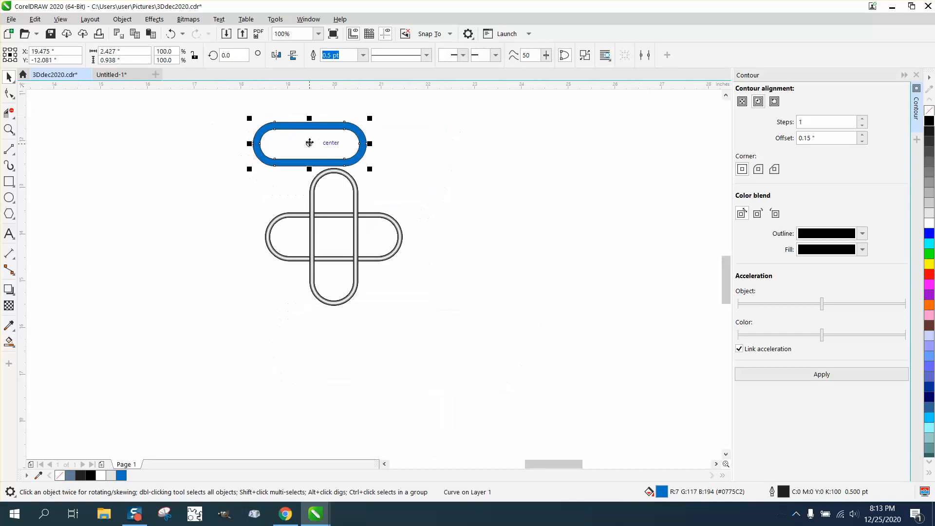
# Place the second pill to the right and choose a center contour, dismissing the offset warning.
pyautogui.moveTo(309, 143); pyautogui.dragTo(434, 145)
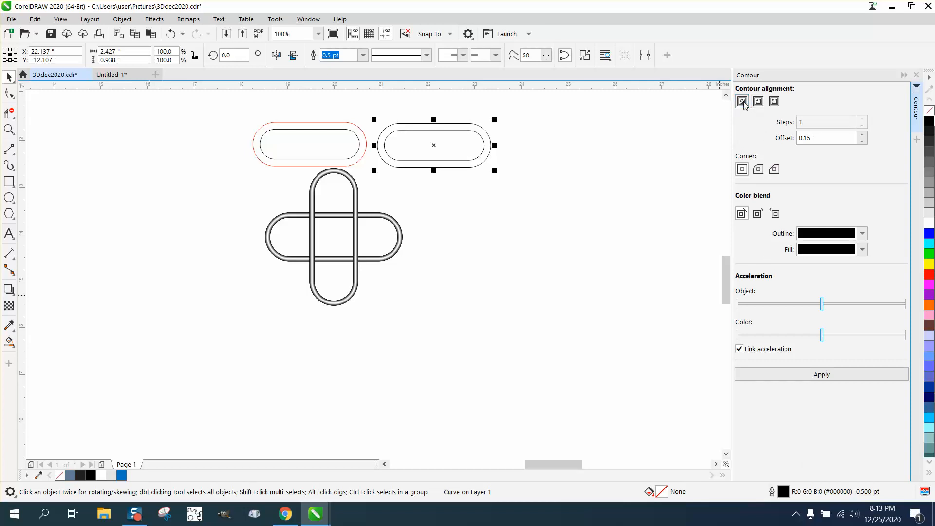
pyautogui.click(758, 101)
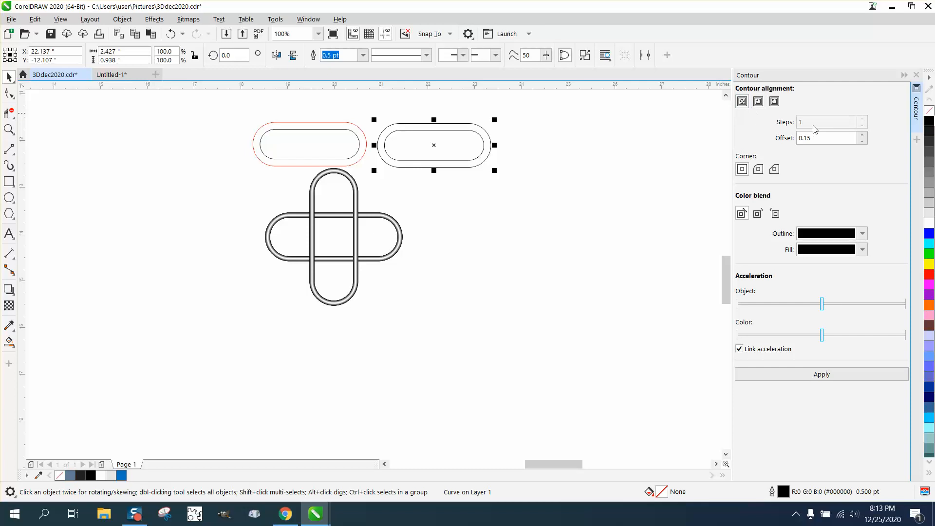
pyautogui.click(827, 138)
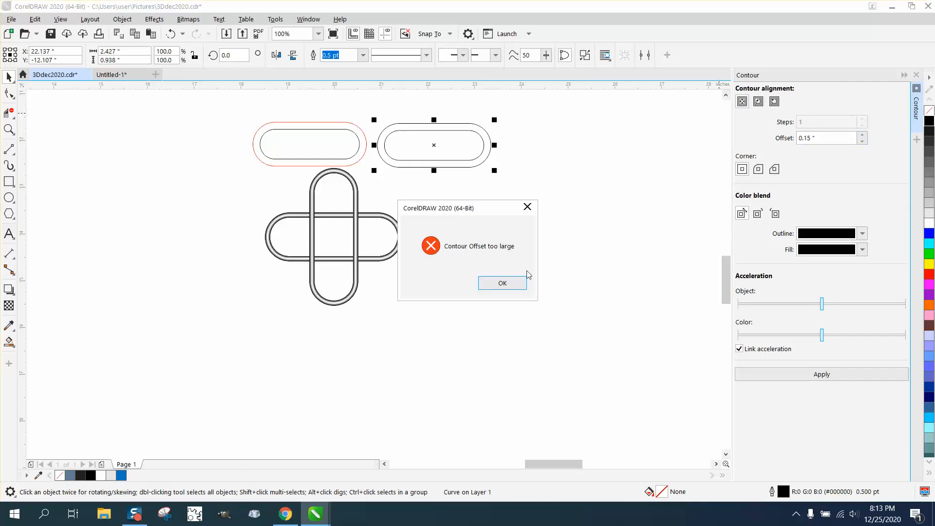
pyautogui.click(502, 282)
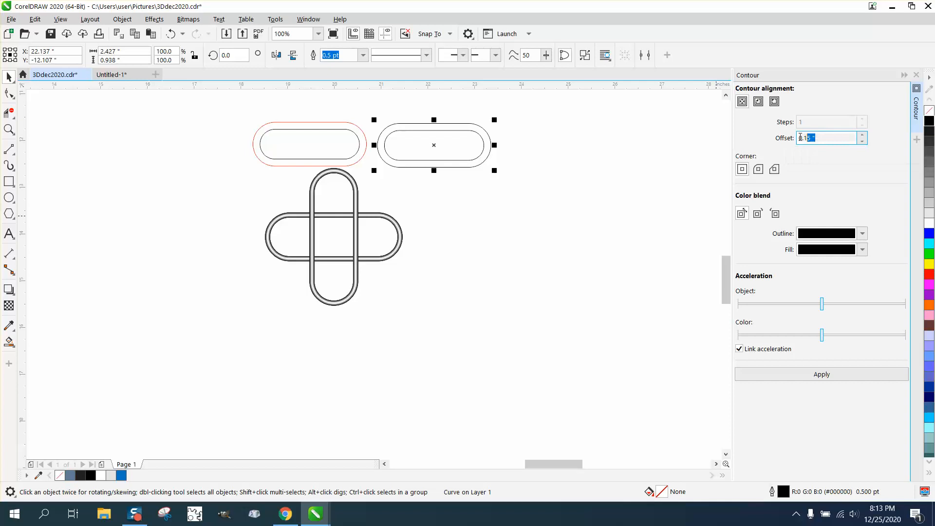
# Set the contour offset to 0.001 inch with a black fill and apply it.
pyautogui.write('.001')
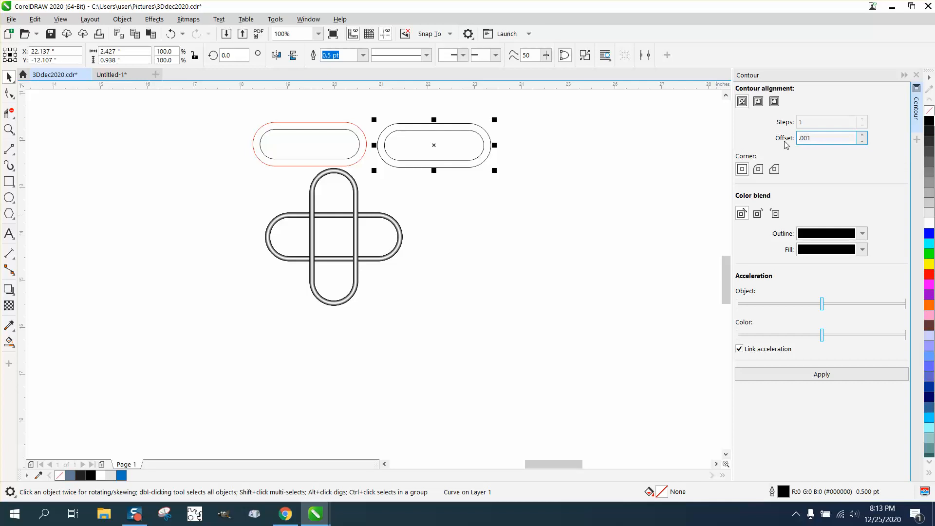
pyautogui.click(861, 234)
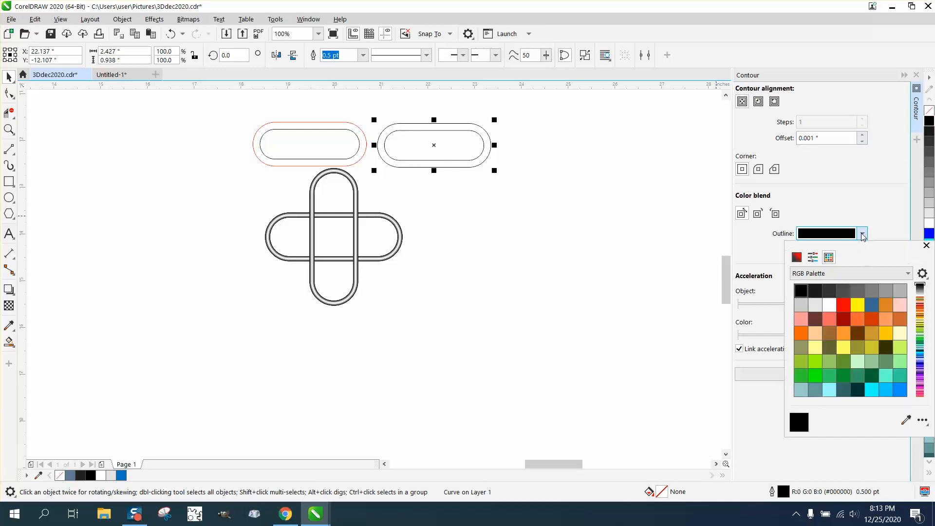
pyautogui.moveTo(816, 304)
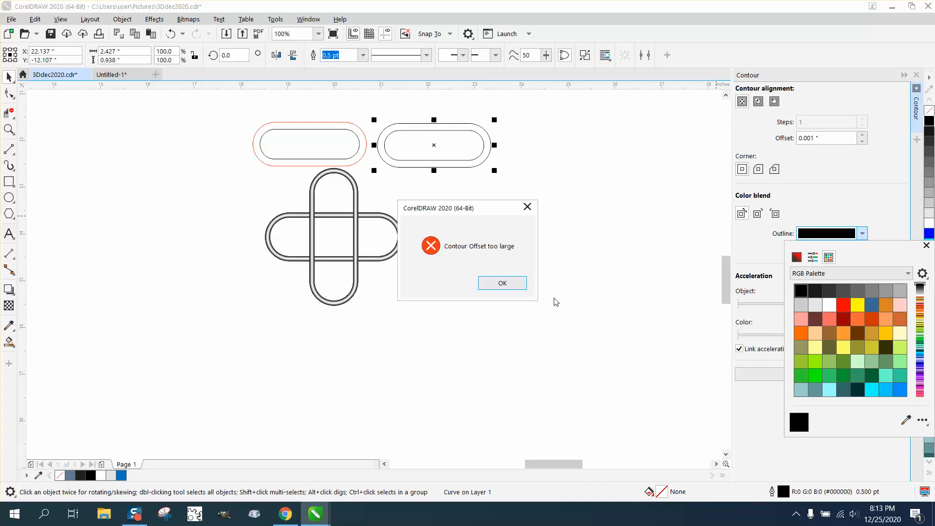
pyautogui.click(502, 283)
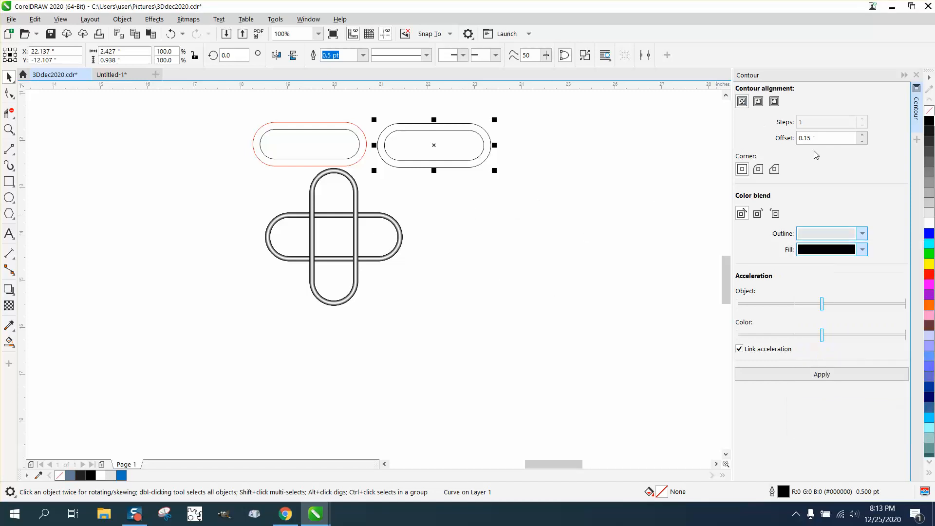
pyautogui.write('.001')
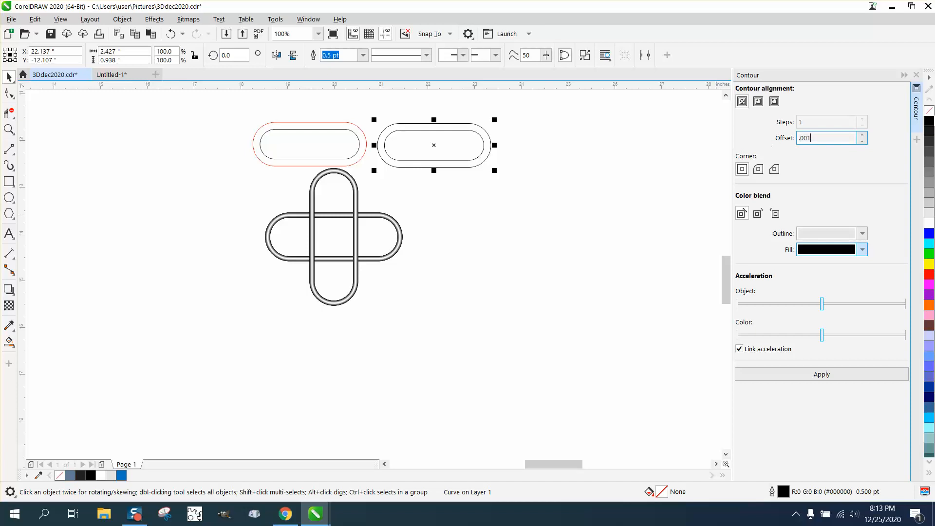
pyautogui.click(821, 374)
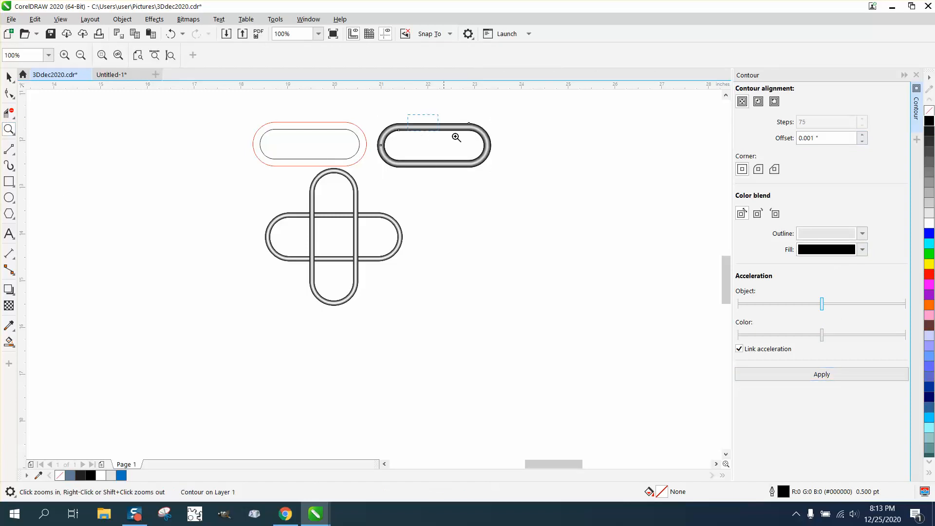
pyautogui.click(456, 138)
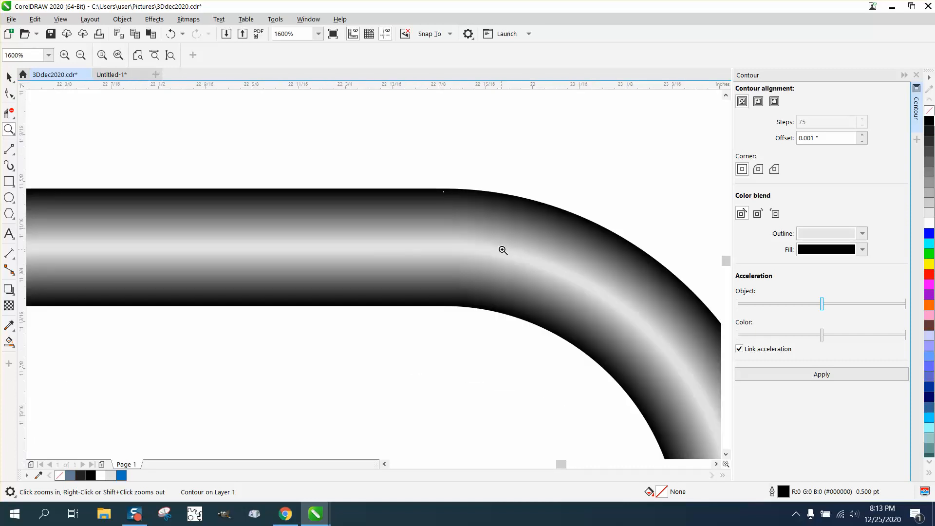
pyautogui.moveTo(462, 253)
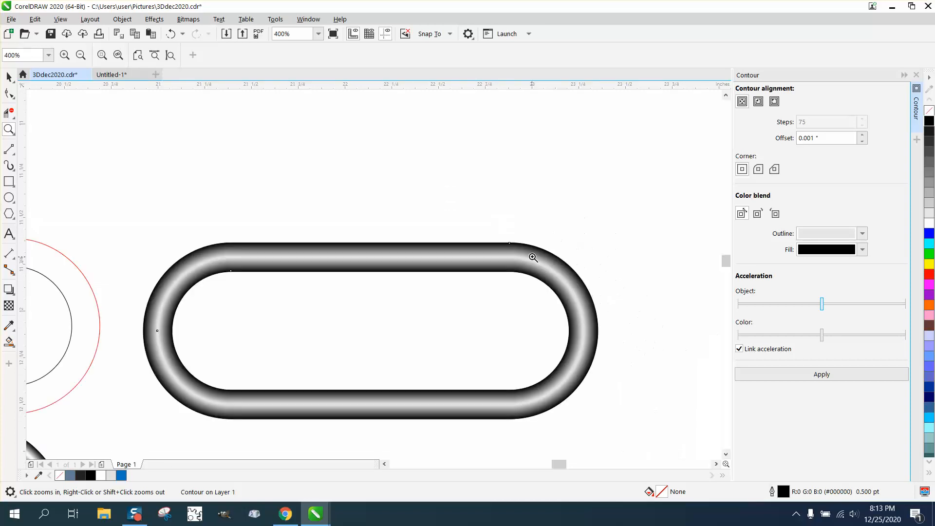
pyautogui.moveTo(425, 258)
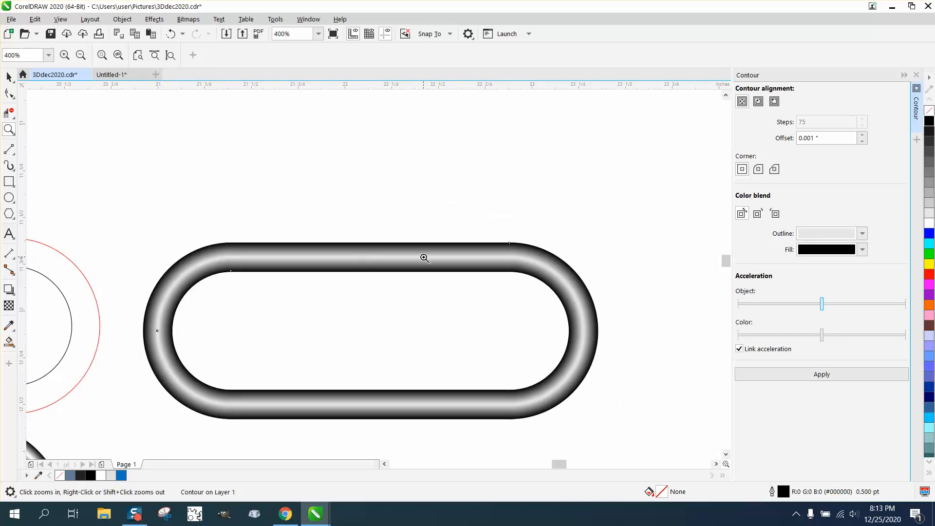
pyautogui.moveTo(694, 253)
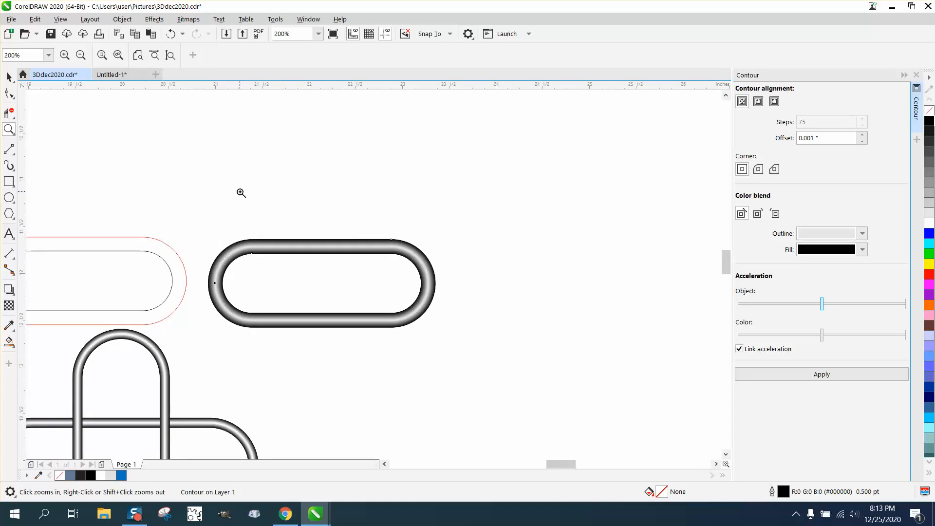
pyautogui.moveTo(465, 221)
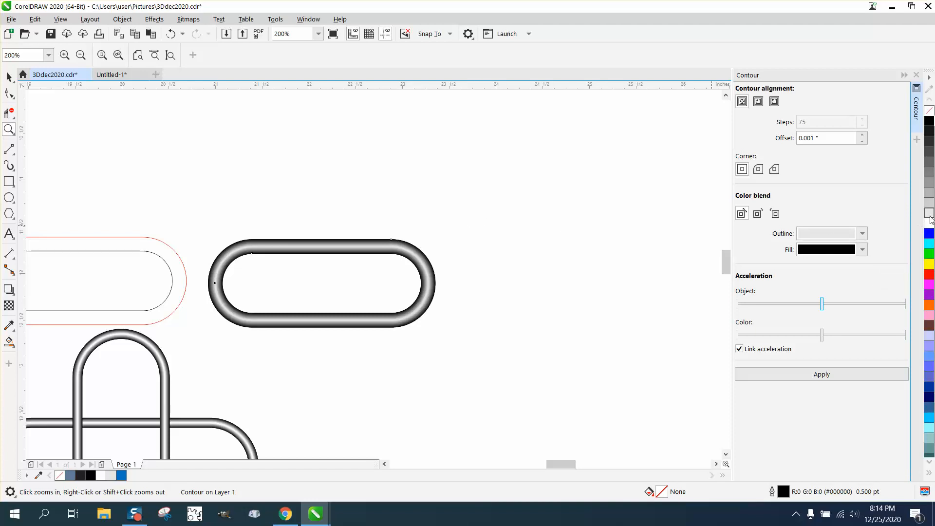
pyautogui.moveTo(929, 218)
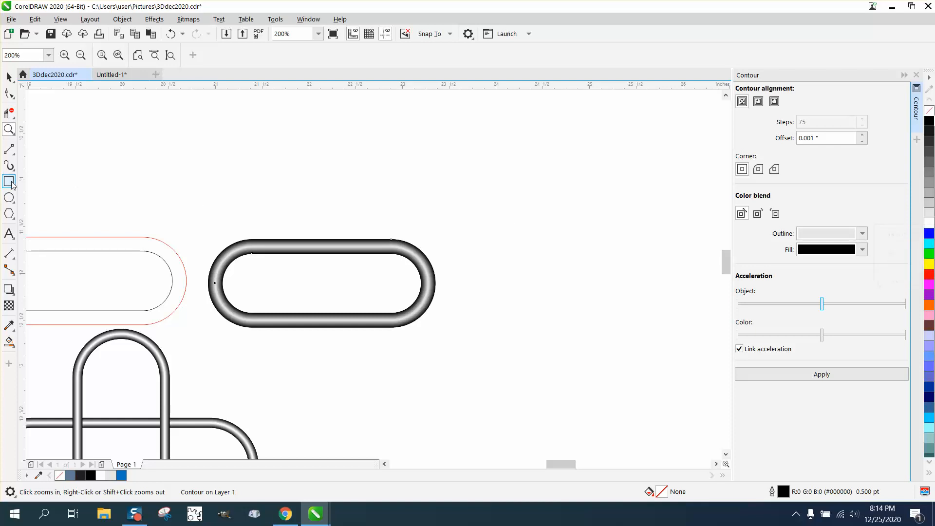
# Draw two pale gray, red-outlined rectangles to the right of the shaded ring.
pyautogui.moveTo(482, 176); pyautogui.dragTo(630, 253)
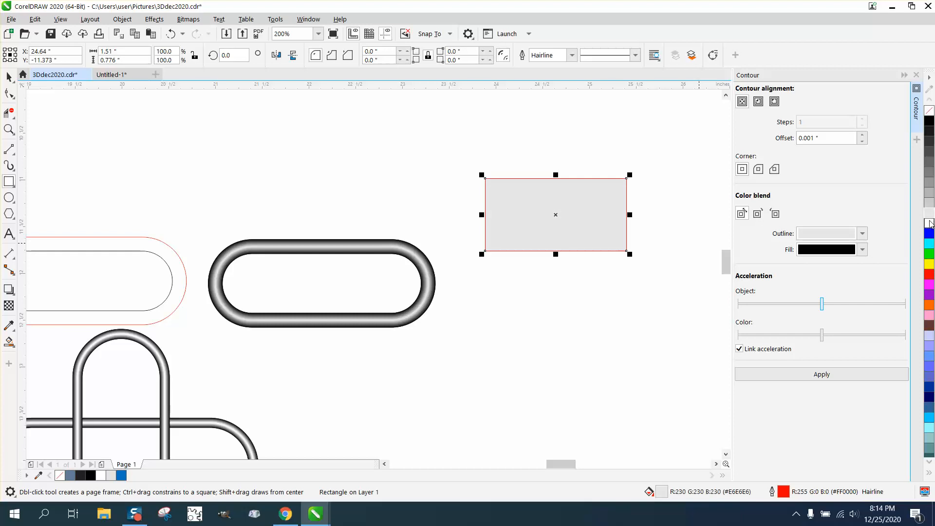
pyautogui.moveTo(928, 234)
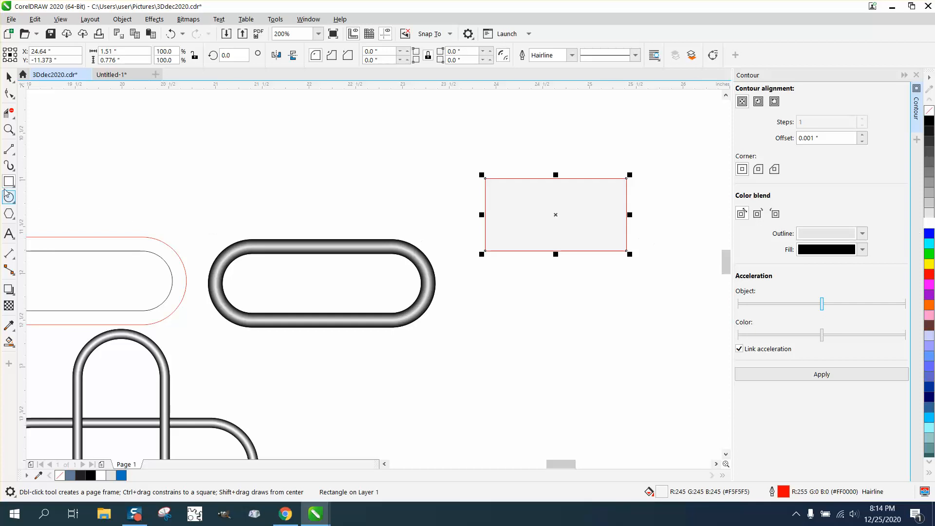
pyautogui.moveTo(482, 285); pyautogui.dragTo(646, 355)
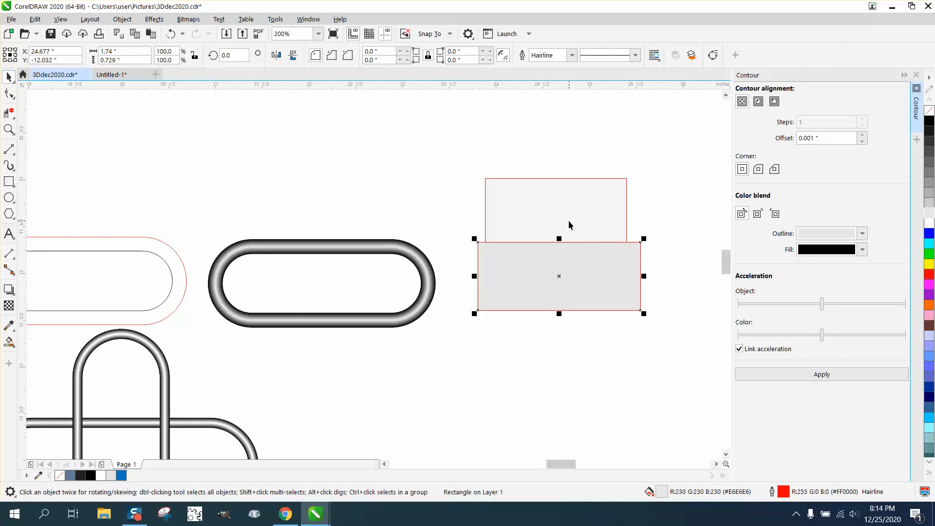
pyautogui.moveTo(571, 211)
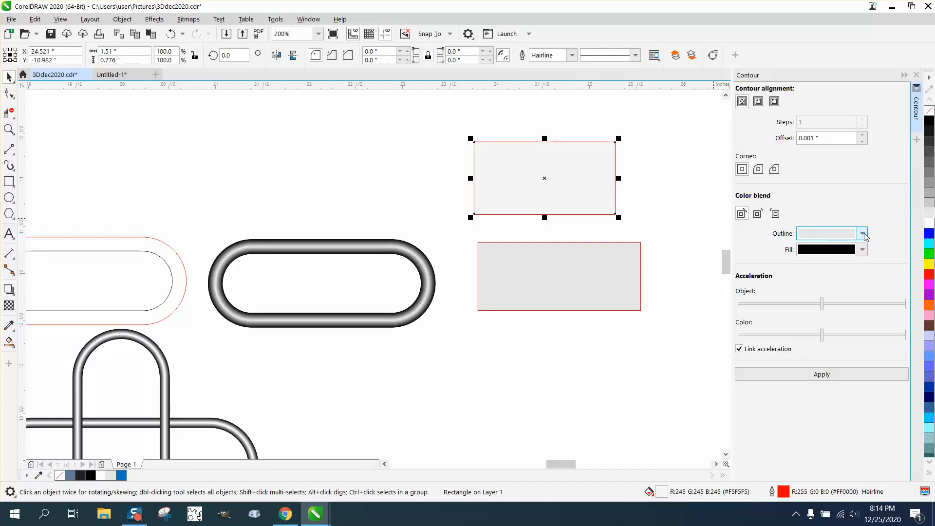
pyautogui.click(861, 234)
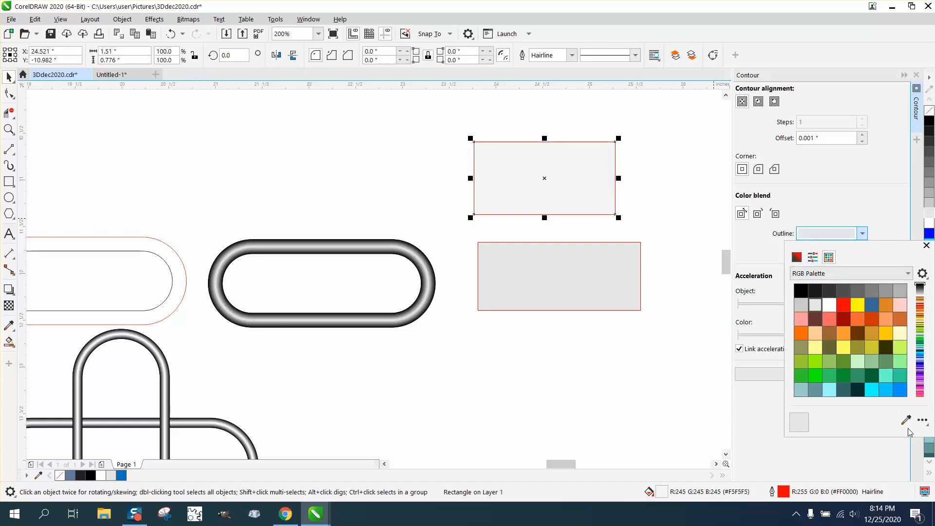
pyautogui.moveTo(514, 226)
pyautogui.write('0.5')
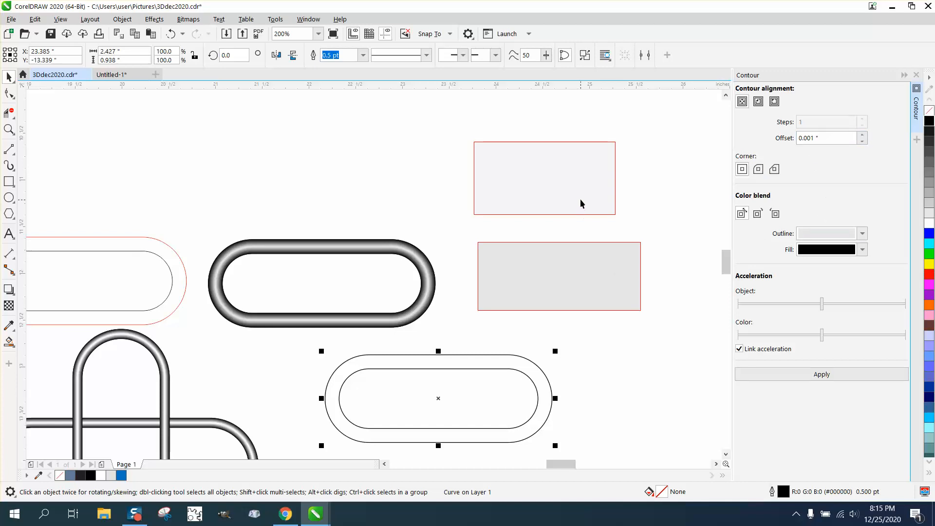
# Apply the gray-to-black contour to the new pill ring below the rectangles.
pyautogui.click(863, 233)
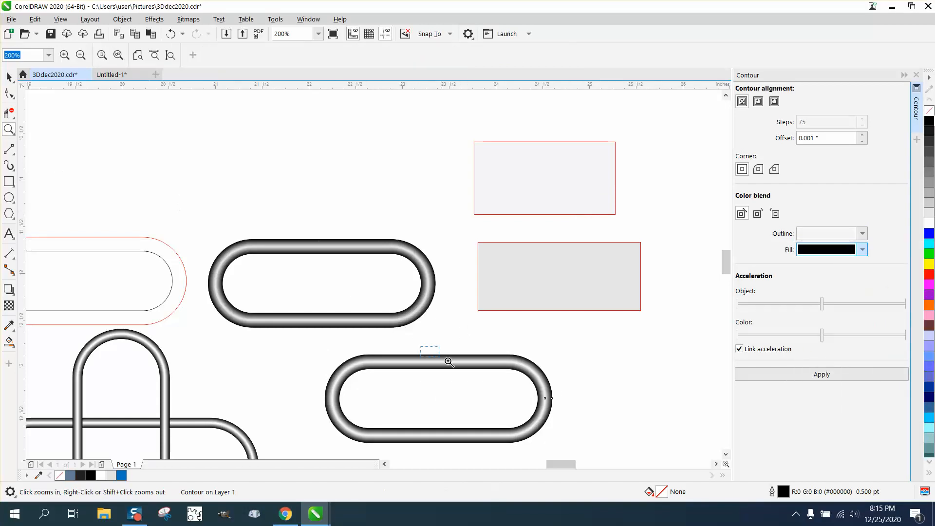
# Zoom in closely where the two shaded rings cross, then zoom back out.
pyautogui.click(449, 362)
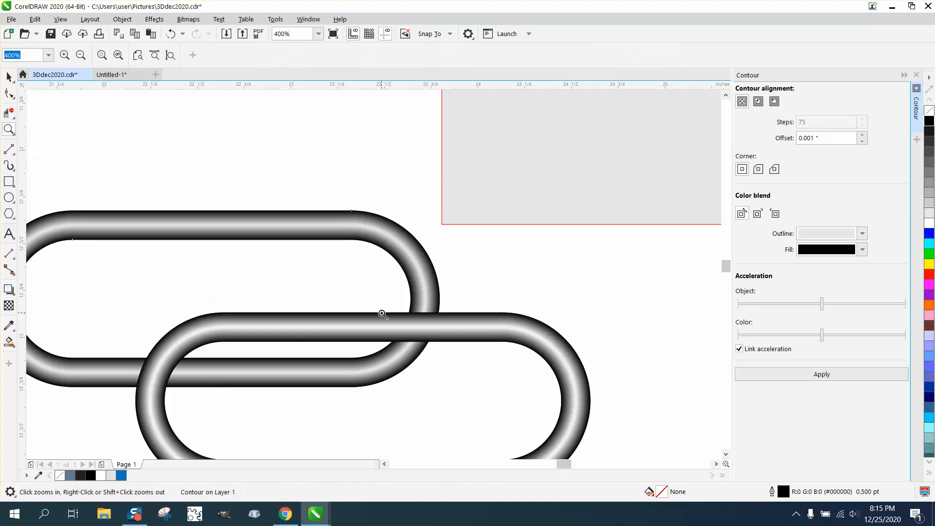
pyautogui.click(382, 313)
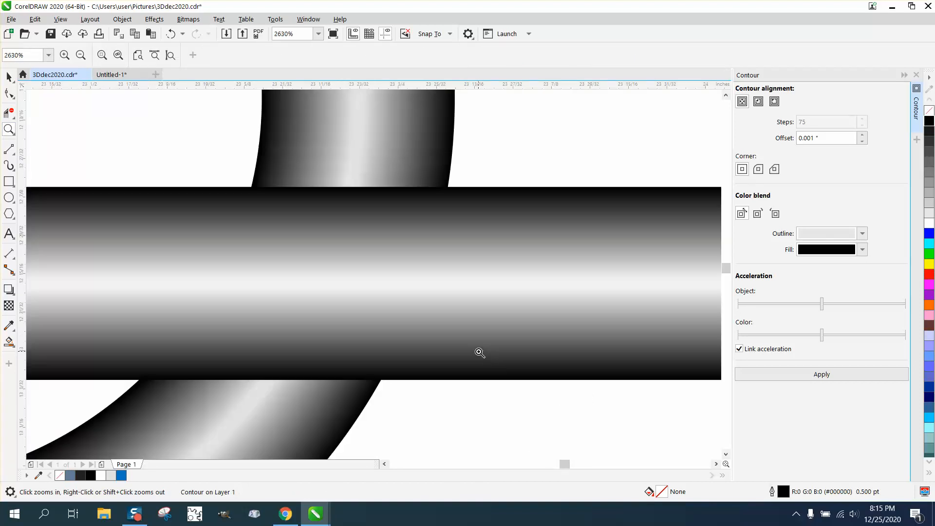
pyautogui.click(478, 351)
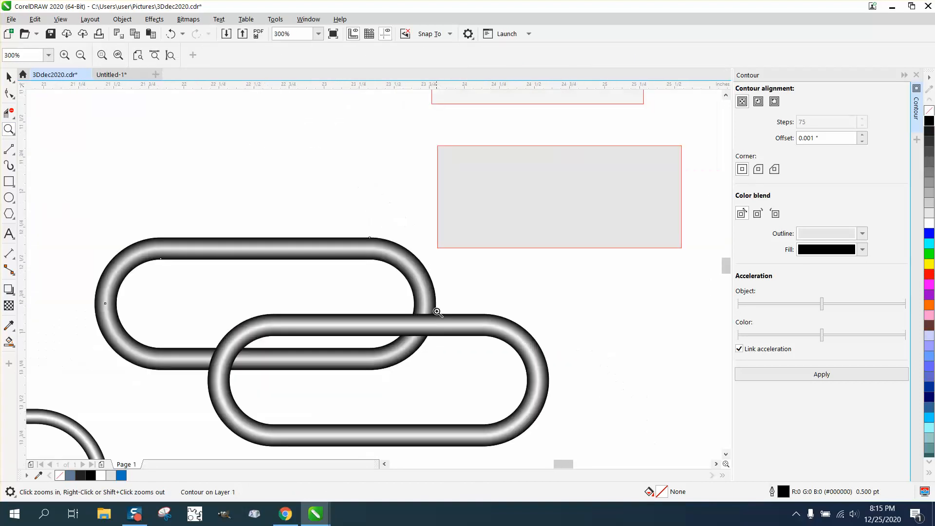